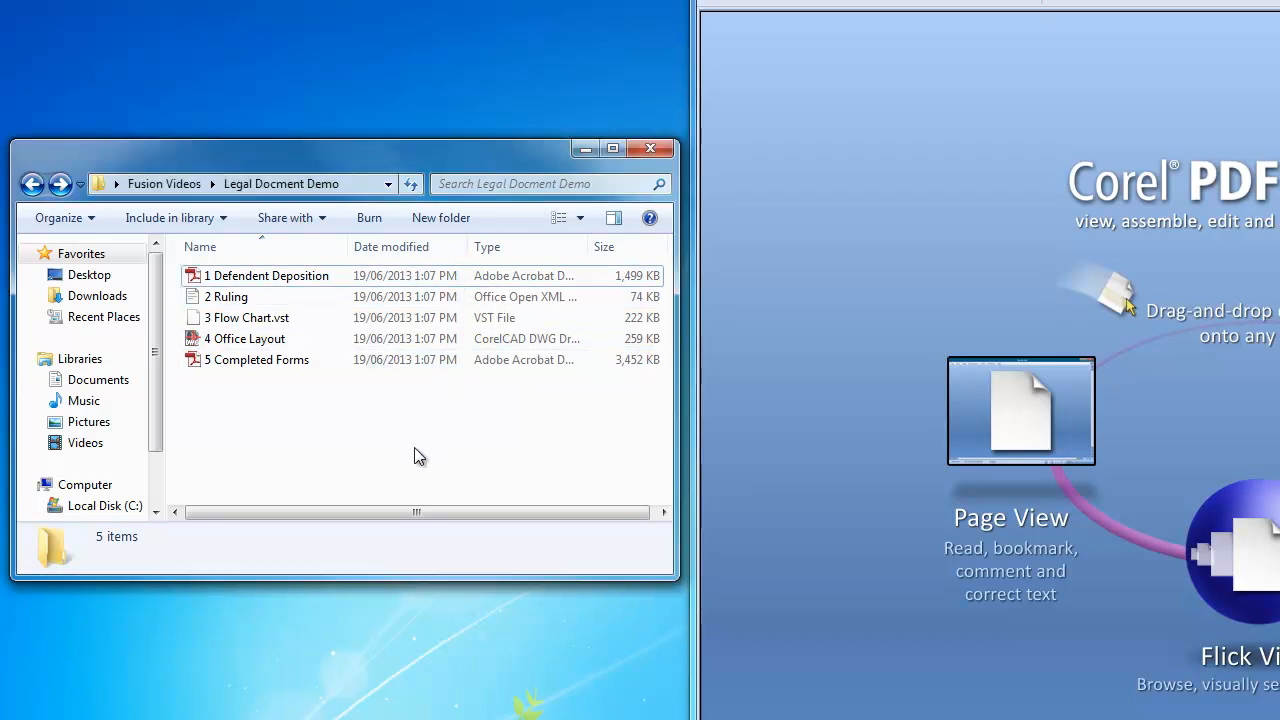
# Select all five legal files in the Legal Document Demo folder with Ctrl+A
pyautogui.press('ctrl+a')
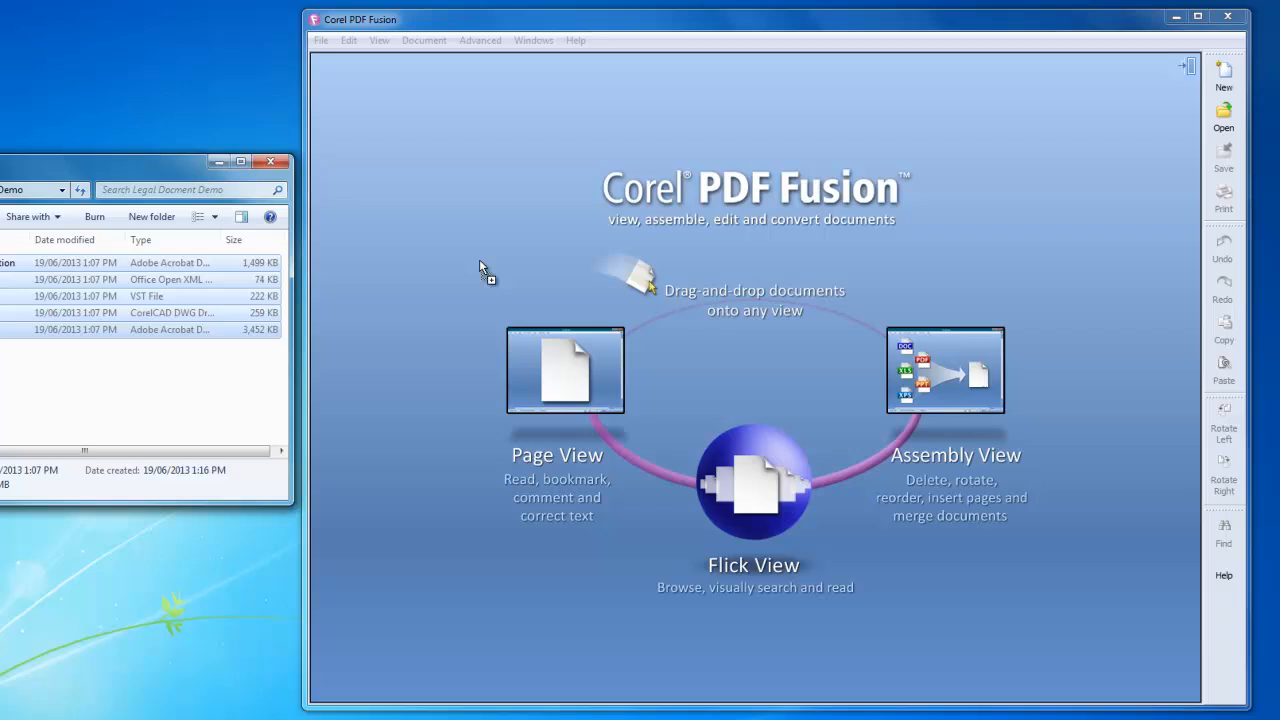
pyautogui.moveTo(945, 370)
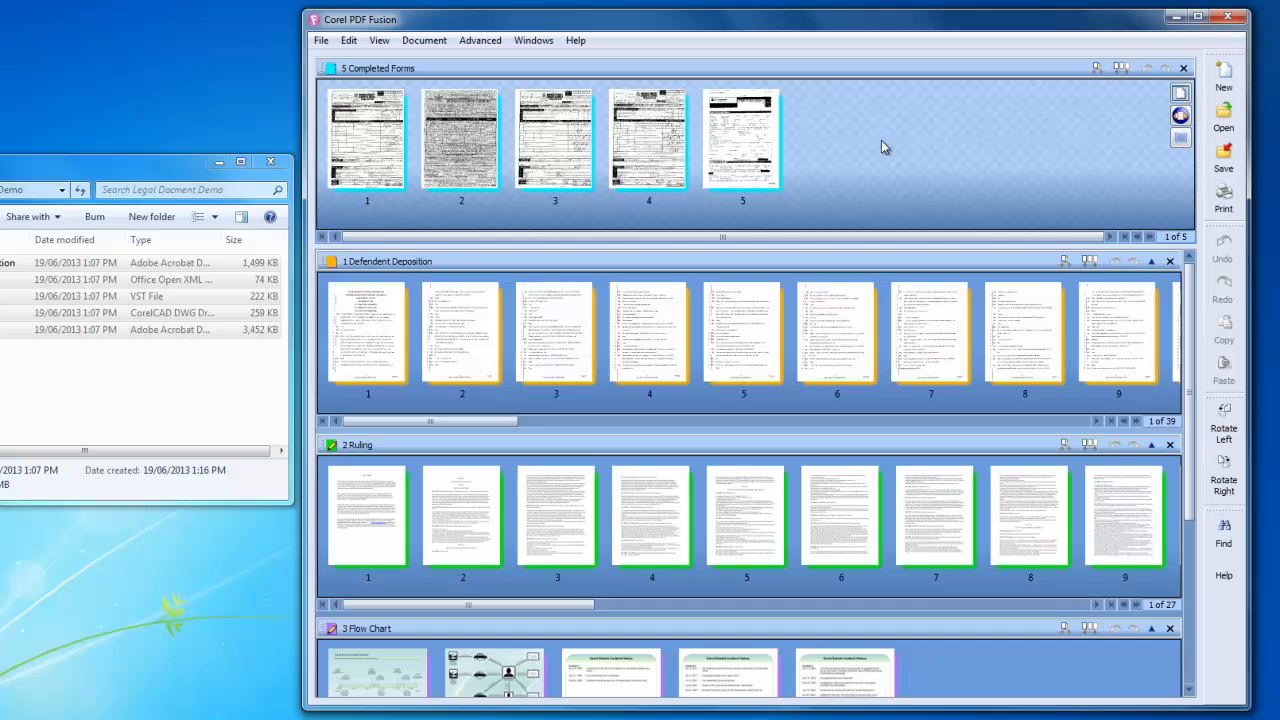
pyautogui.moveTo(875, 166)
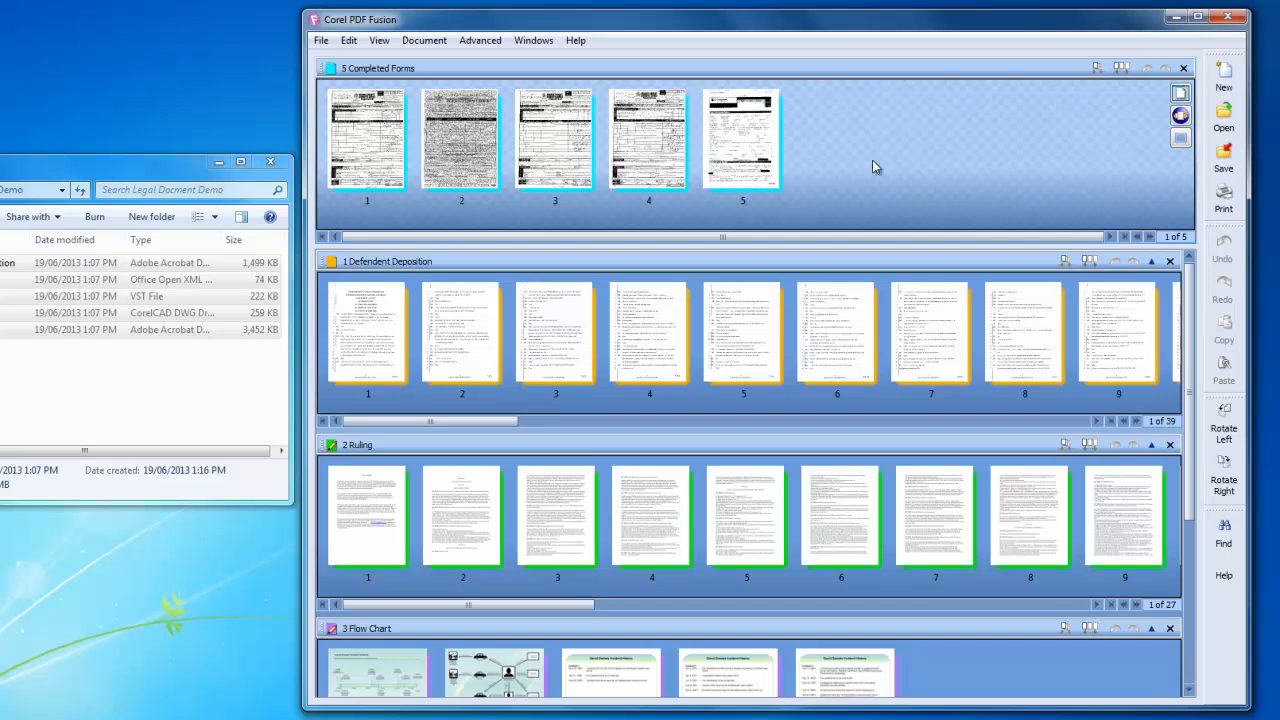
pyautogui.moveTo(805, 172)
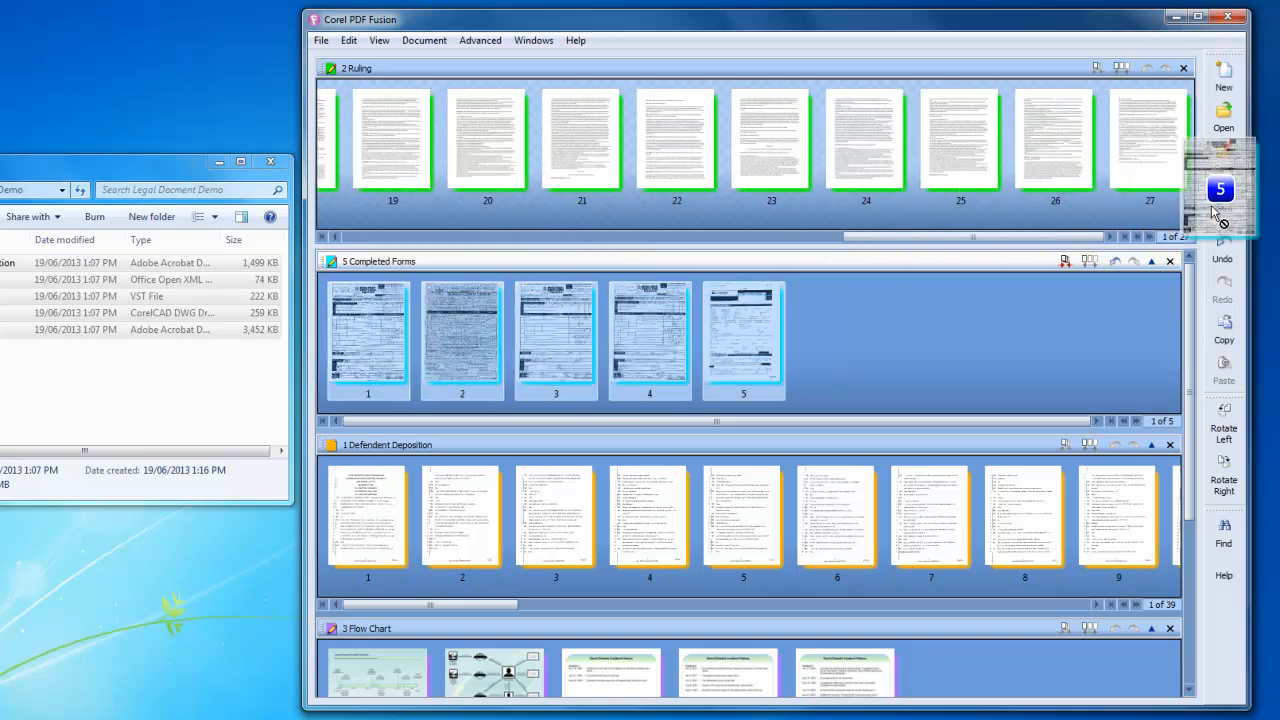
# Scroll the Ruling row right and select the first Defendent Deposition page
pyautogui.hscroll(3)
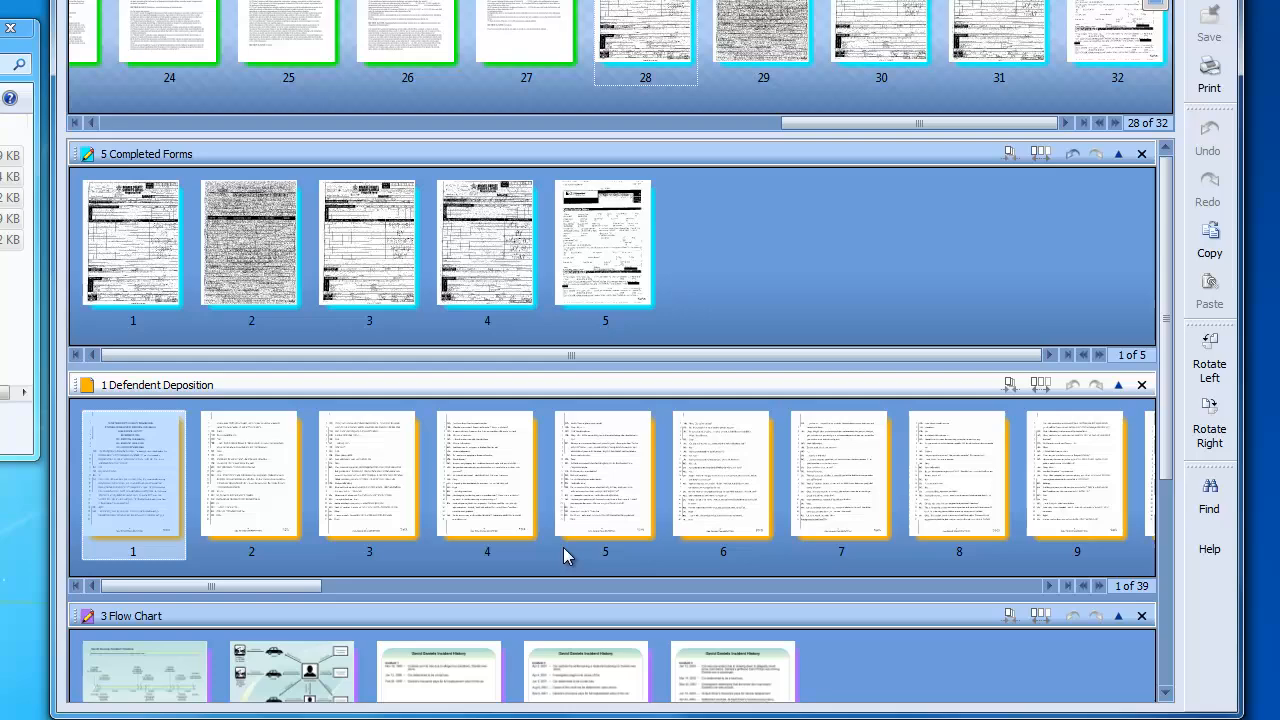
pyautogui.click(841, 475)
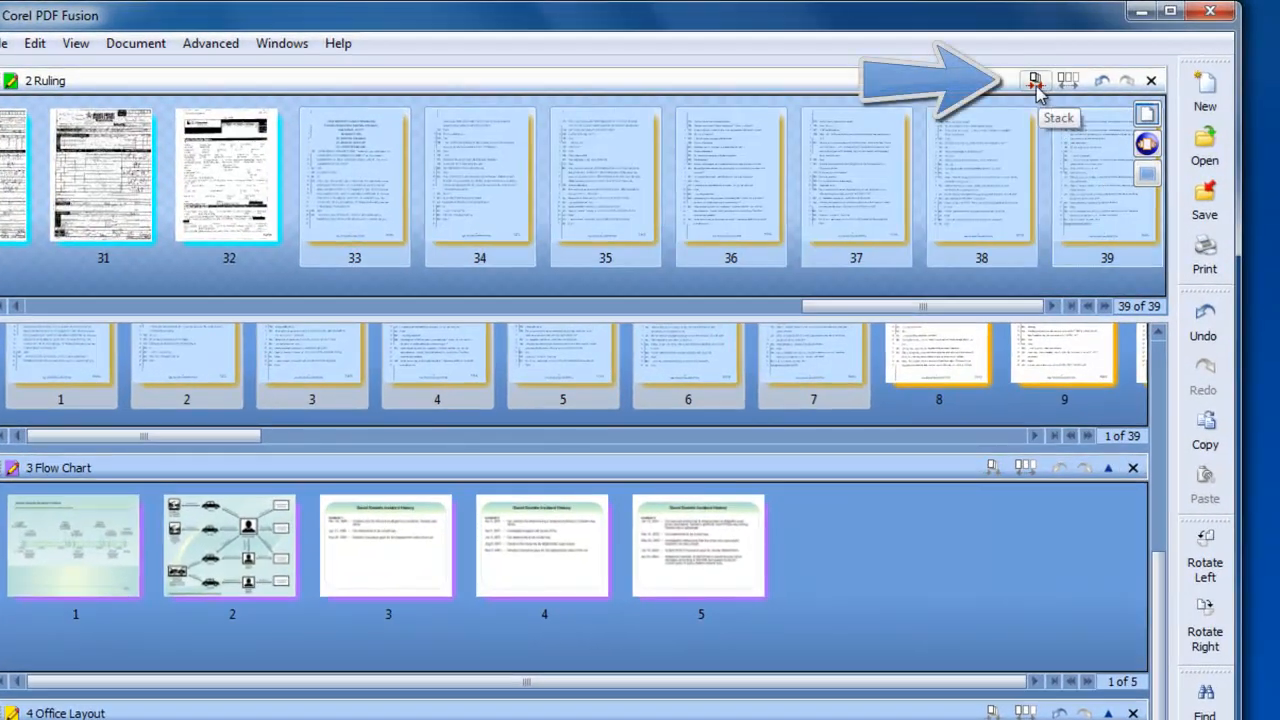
# Stack Ruling's 43 pages into source groups 1–27, 28–34, 35–39 and 40–43
pyautogui.click(1034, 80)
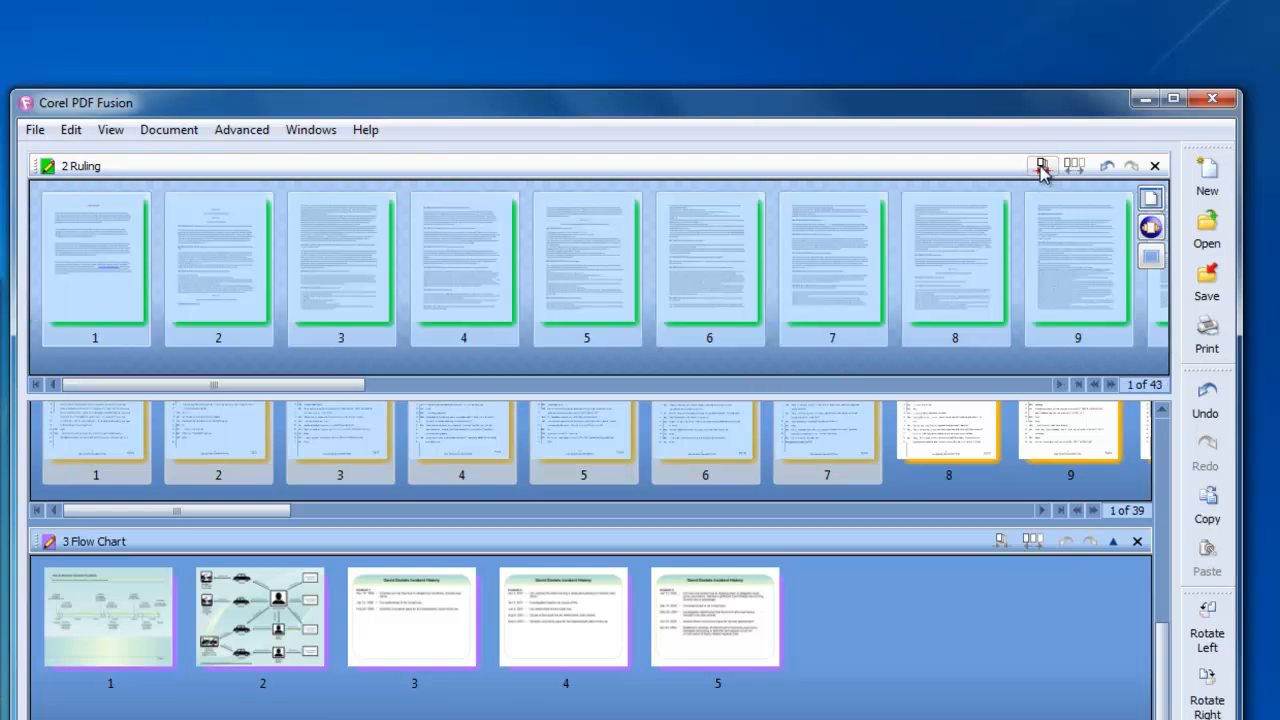
pyautogui.click(1041, 165)
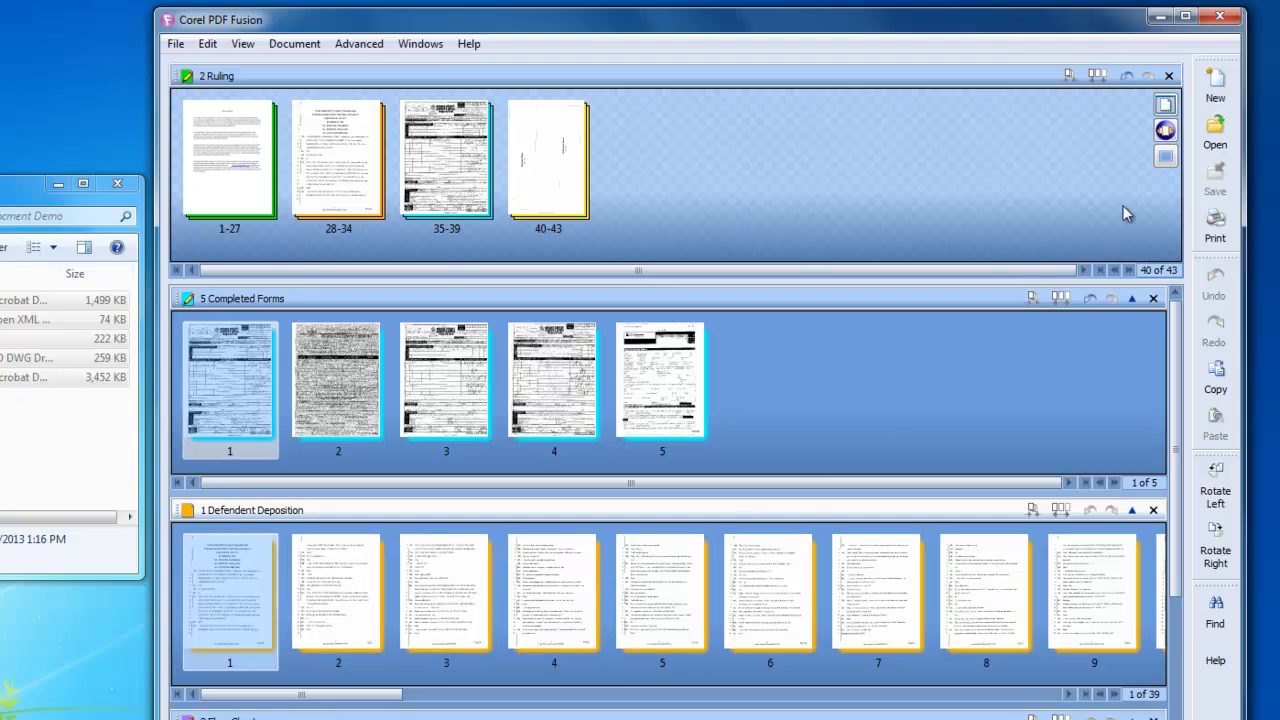
pyautogui.moveTo(1165, 130)
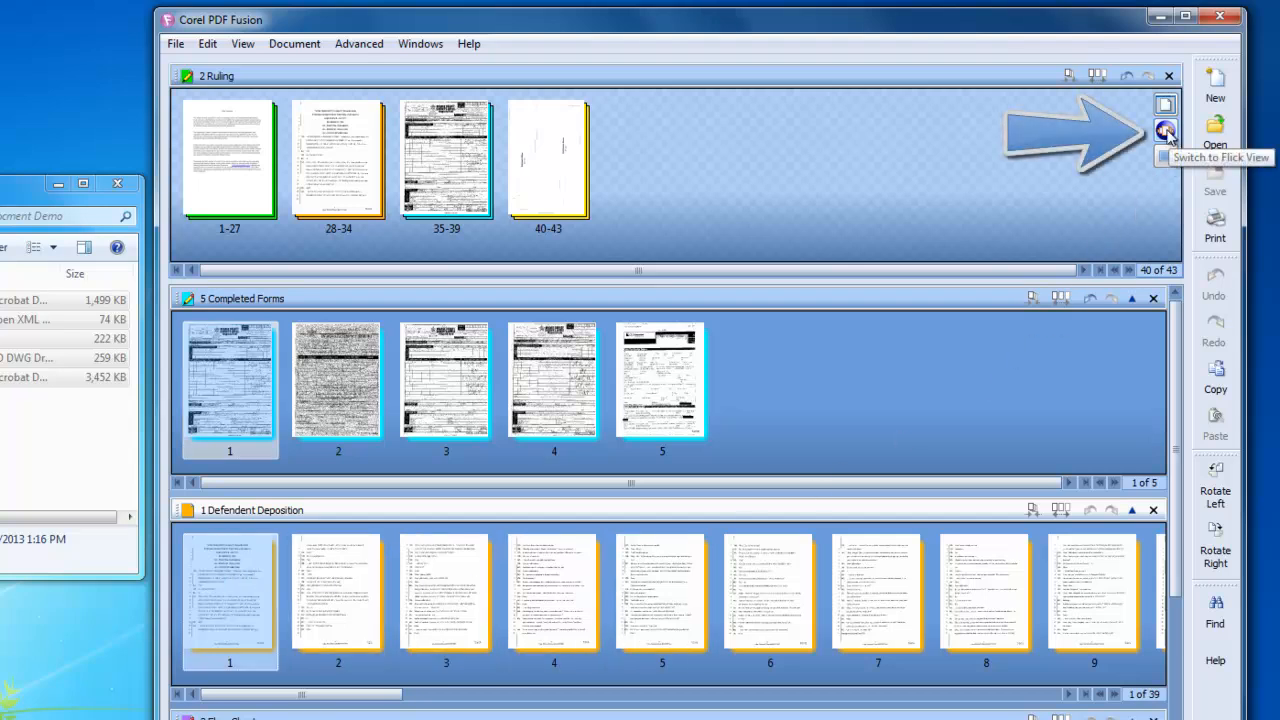
# Open the deposition transcript in Flick View and flip forward to page 15
pyautogui.click(1165, 131)
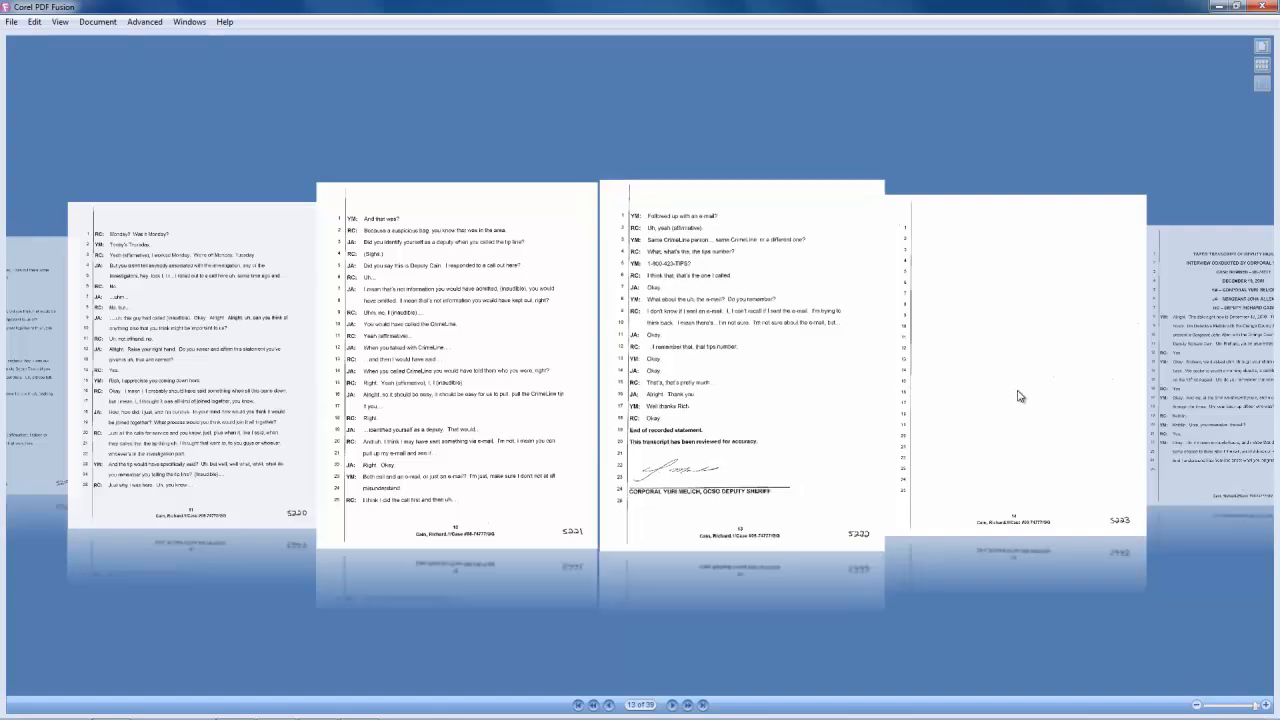
pyautogui.click(671, 704)
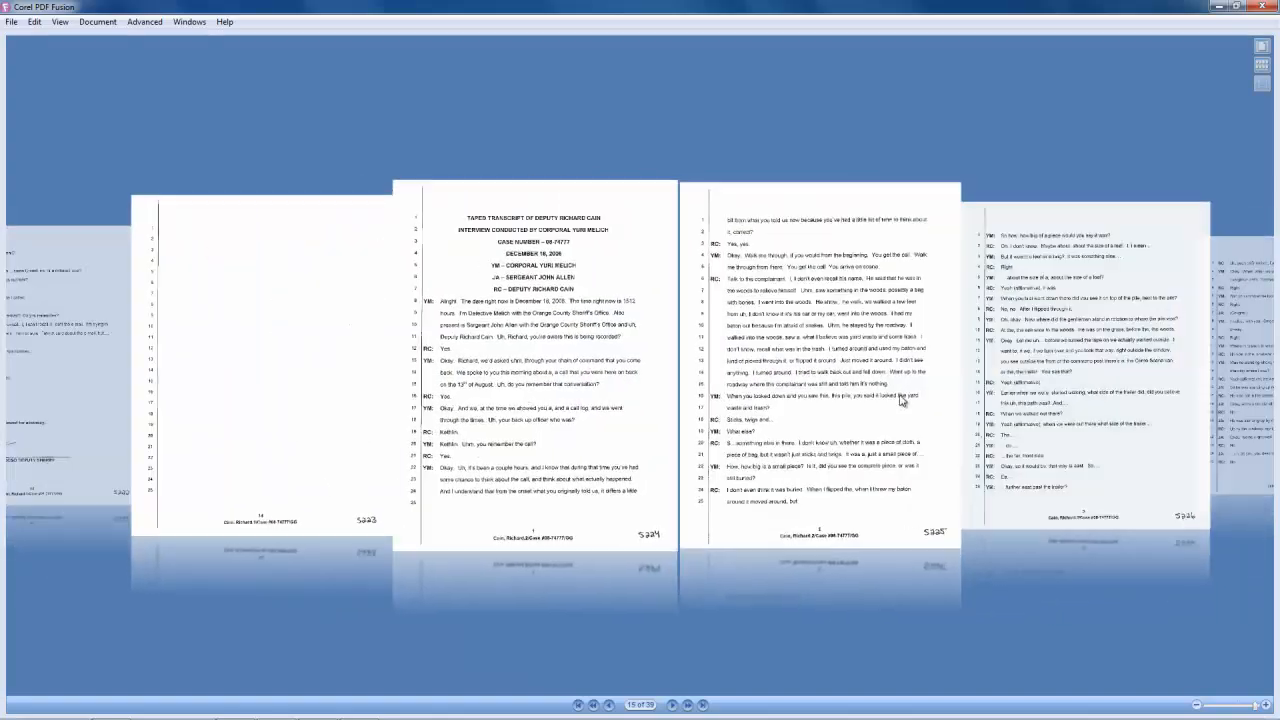